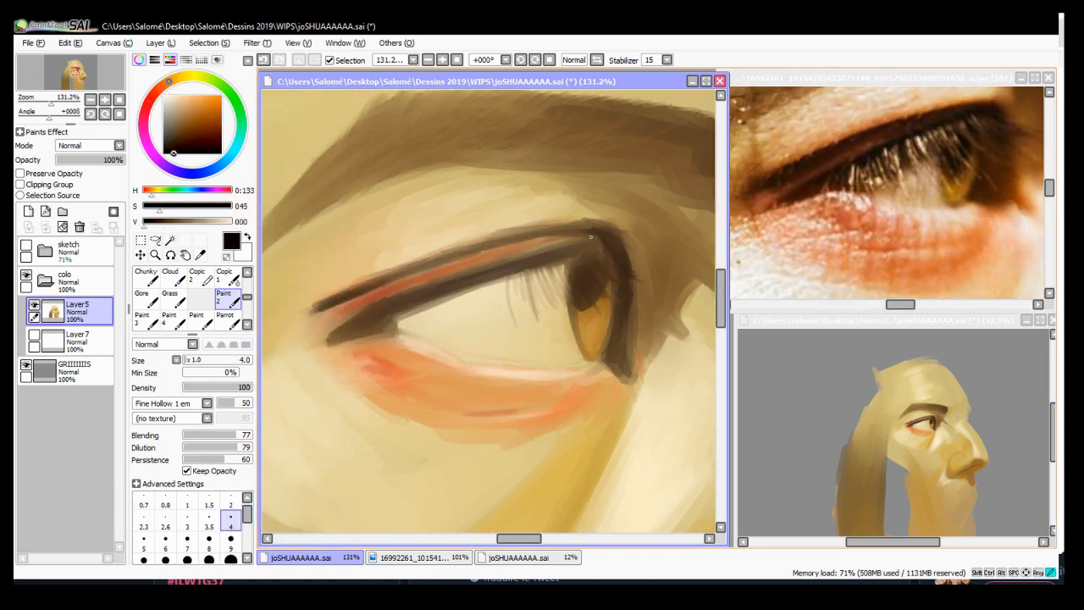
Paint the reddish eyelids and lashes, then a soft highlight on the lower lip
{"action": "left_click", "coordinate": [415, 557]}
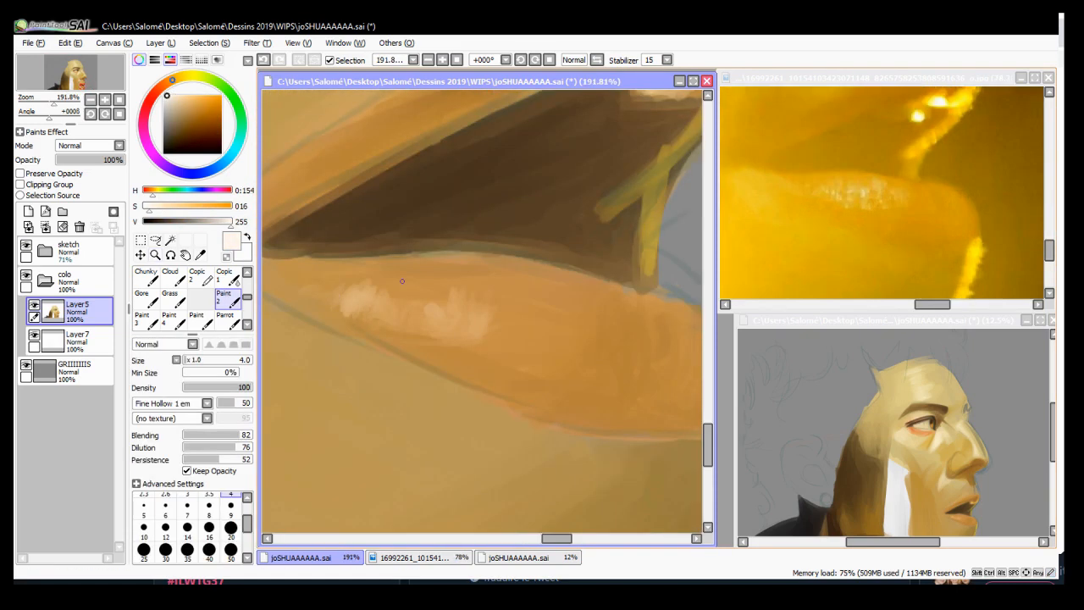
Paint yellow rim light along the nose edge using colour sampled from the reference photo
{"action": "left_click_drag", "start_coordinate": [402, 281], "coordinate": [464, 477]}
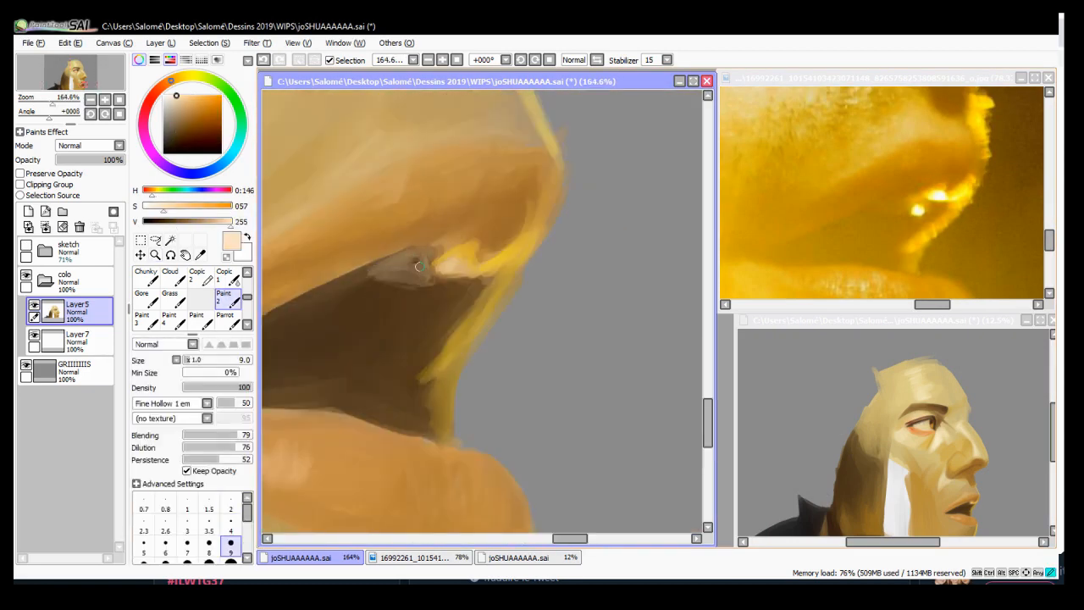
{"action": "left_click", "coordinate": [415, 557]}
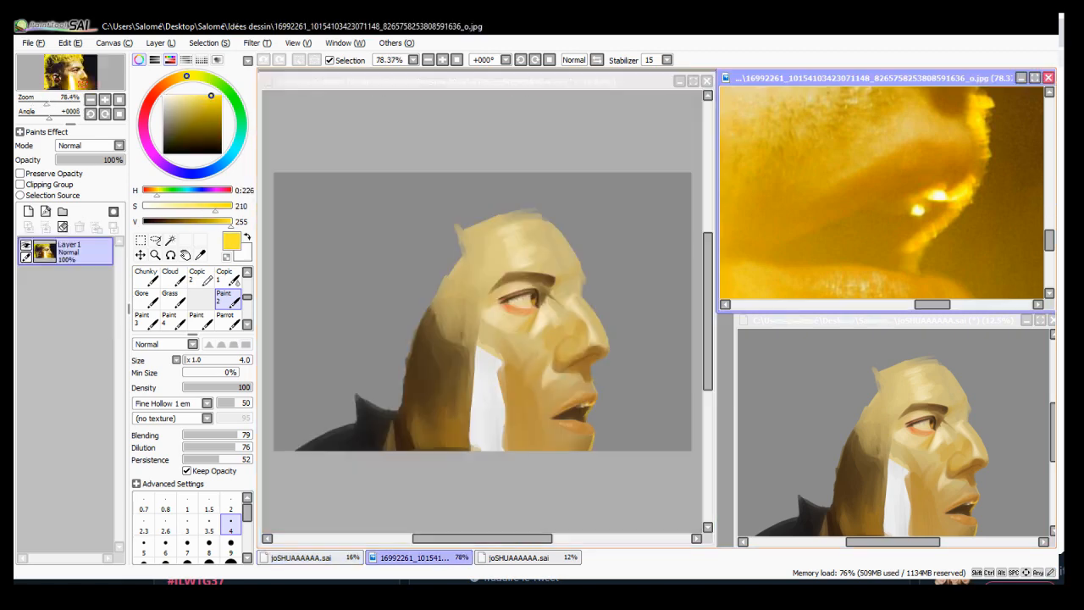
{"action": "left_click", "coordinate": [310, 558]}
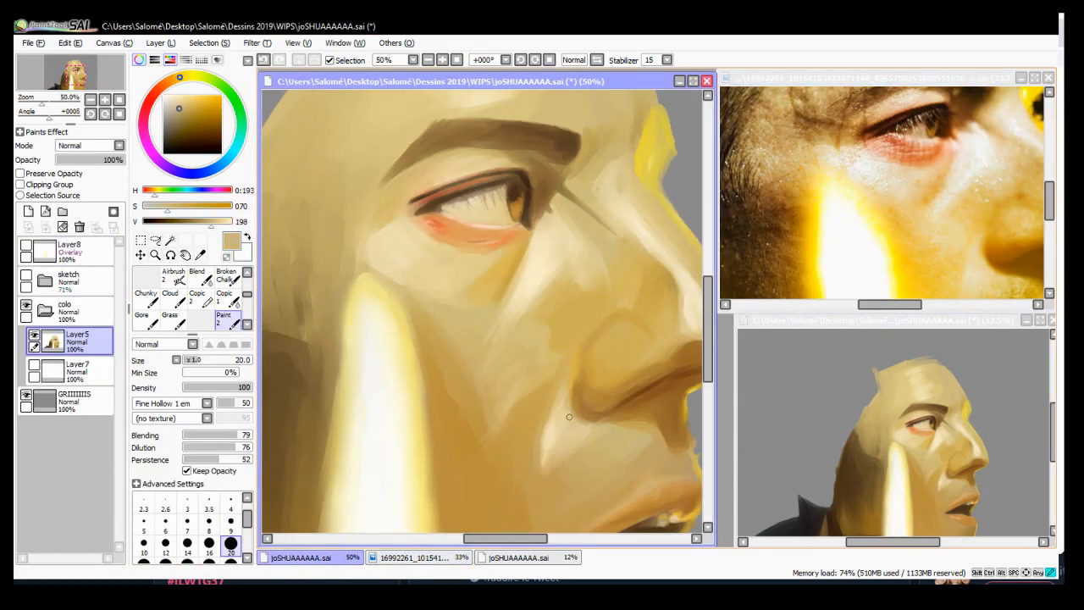
Paint dark brown hair with yellow highlights, sampling yellow from the reference photo
{"action": "scroll", "scroll_direction": "up", "scroll_amount": 3}
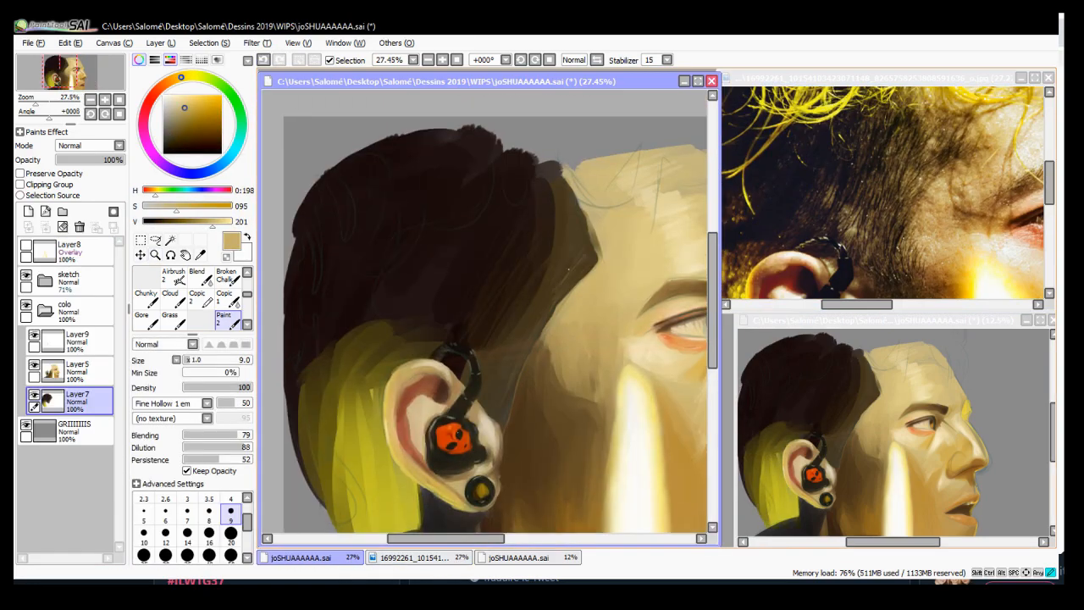
{"action": "left_click", "coordinate": [415, 558]}
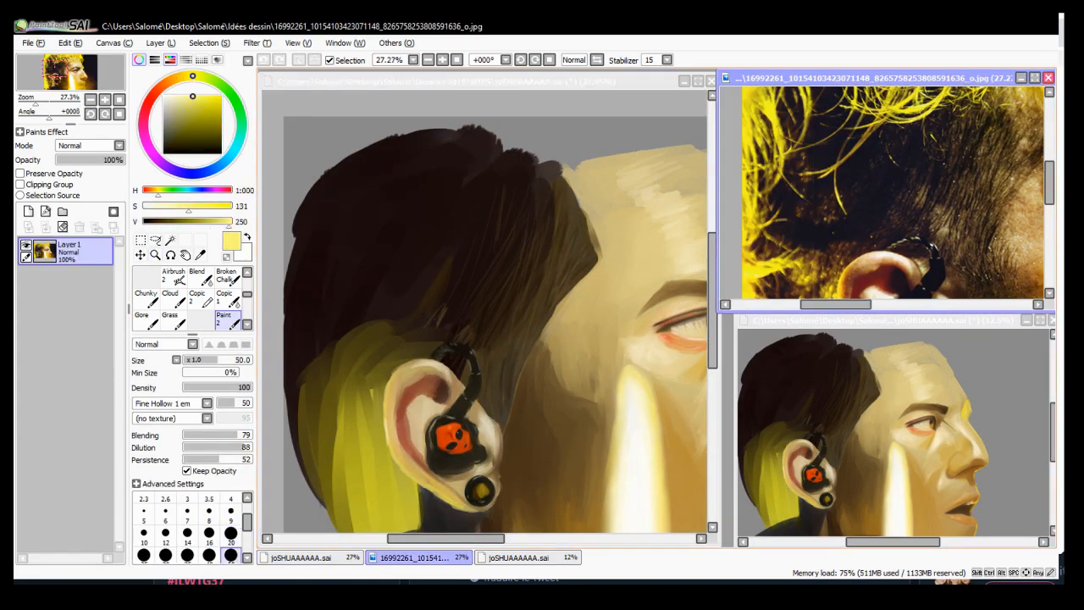